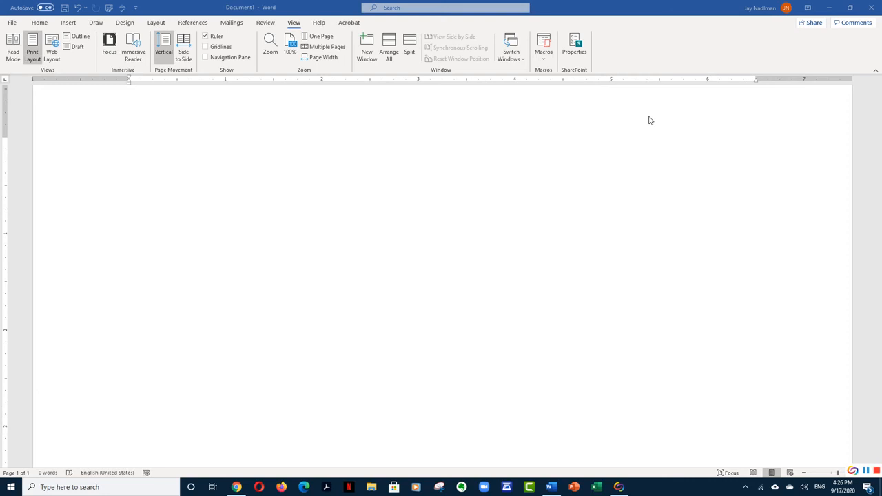
{"action": "mouse_move", "coordinate": [110, 119]}
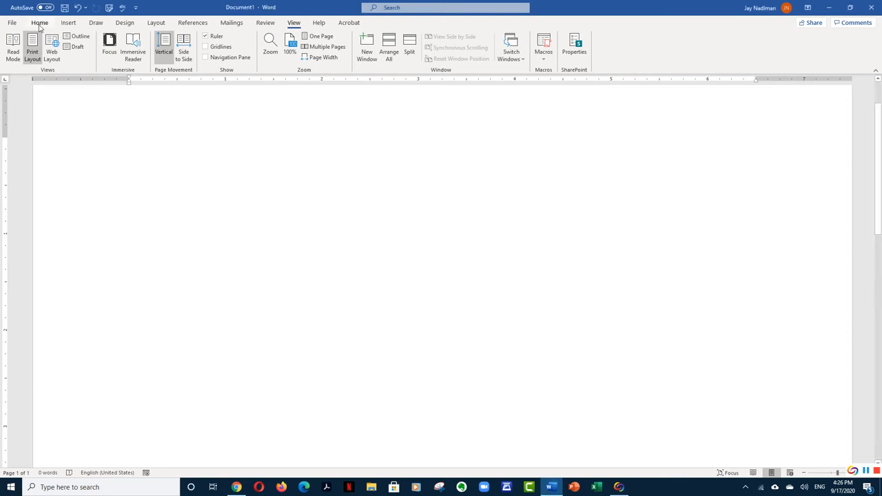
Switch from the Home ribbon to the Insert ribbon in the blank document
{"action": "left_click", "coordinate": [39, 23]}
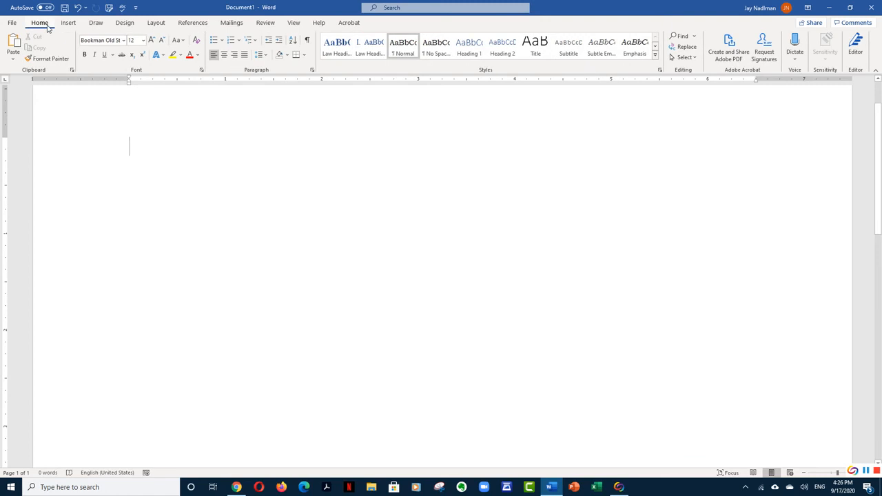
{"action": "left_click", "coordinate": [68, 23]}
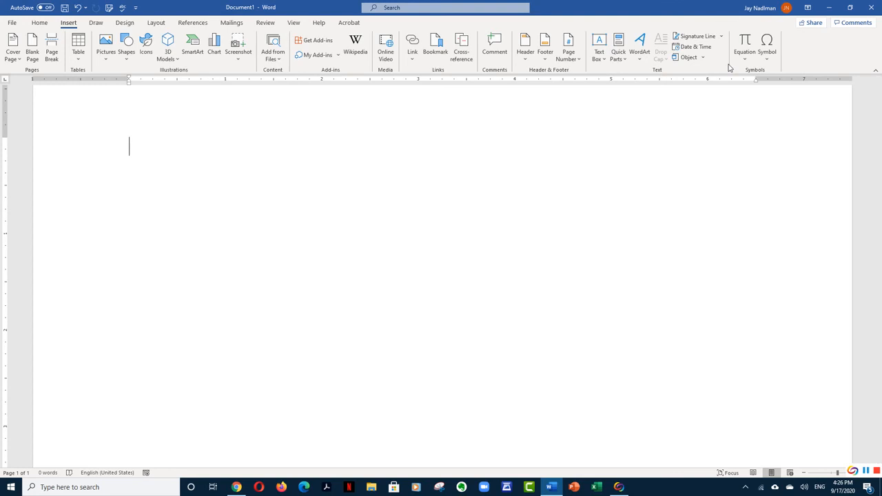
{"action": "mouse_move", "coordinate": [767, 45]}
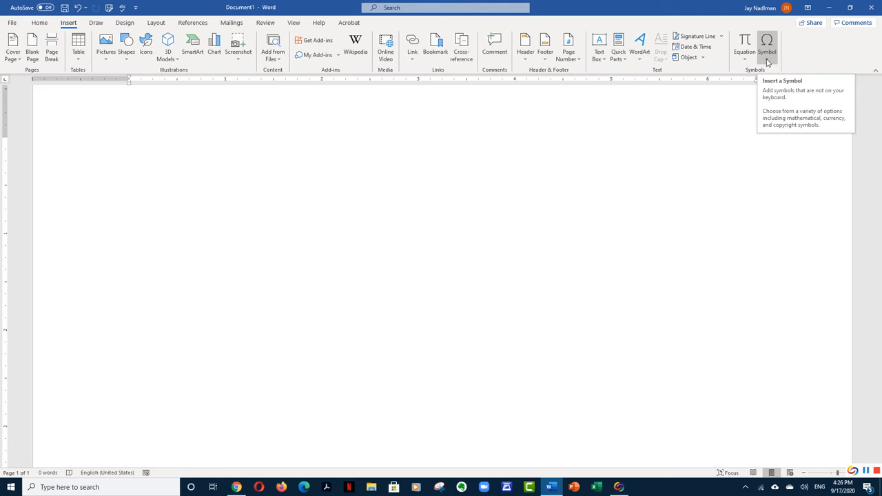
Open the full Symbol dialog via Symbol > More Symbols, showing Basic Latin characters
{"action": "left_click", "coordinate": [129, 146]}
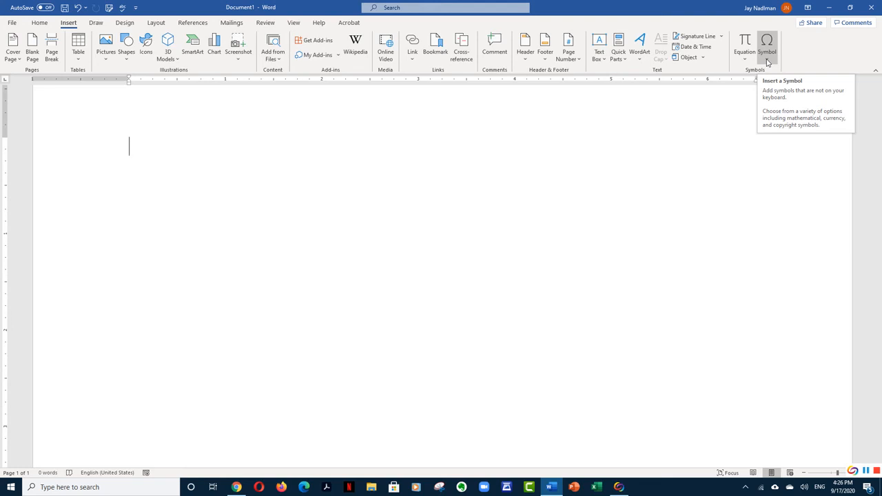
{"action": "left_click", "coordinate": [767, 46]}
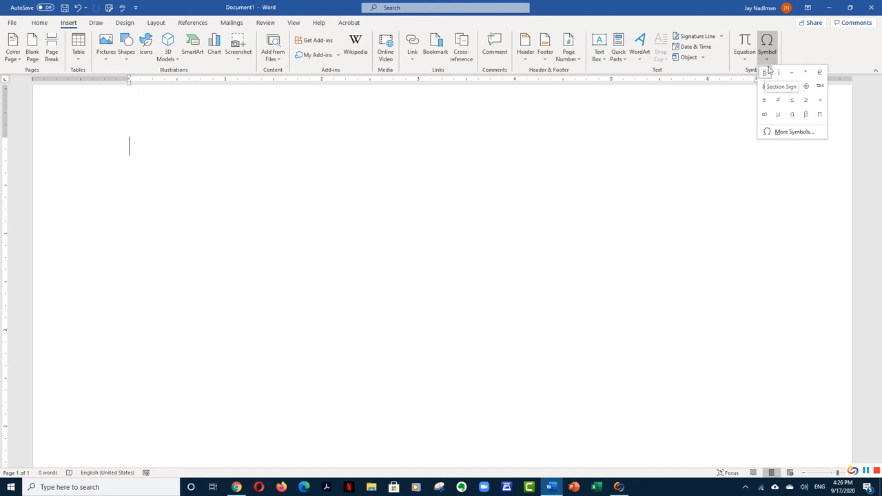
{"action": "mouse_move", "coordinate": [792, 114]}
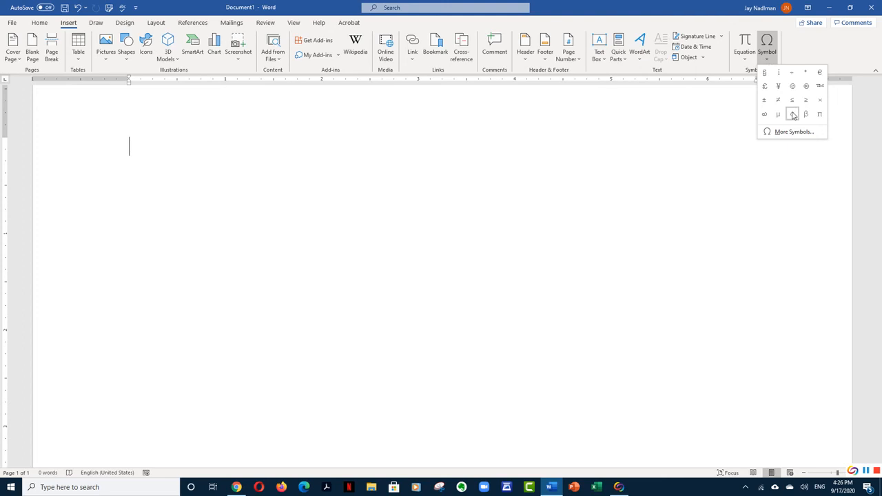
{"action": "left_click", "coordinate": [793, 131]}
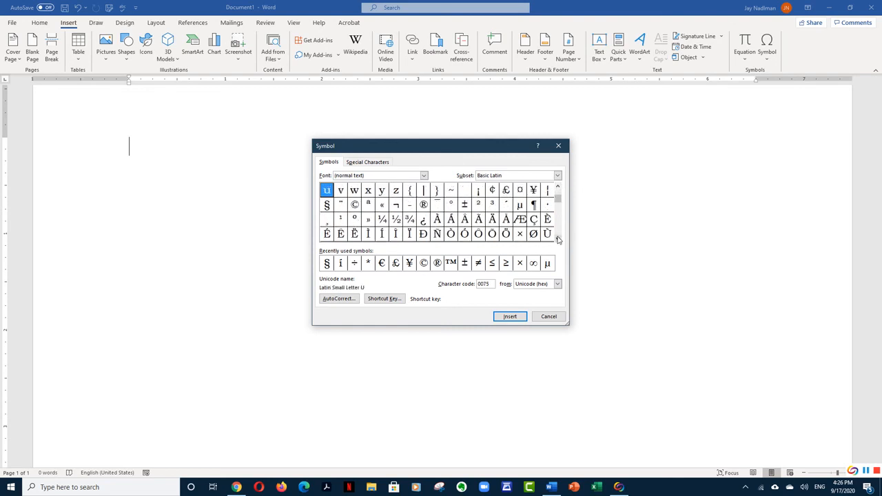
Insert a § section sign from the Symbol dialog, add another from the gallery, and start a new line
{"action": "left_click", "coordinate": [327, 205]}
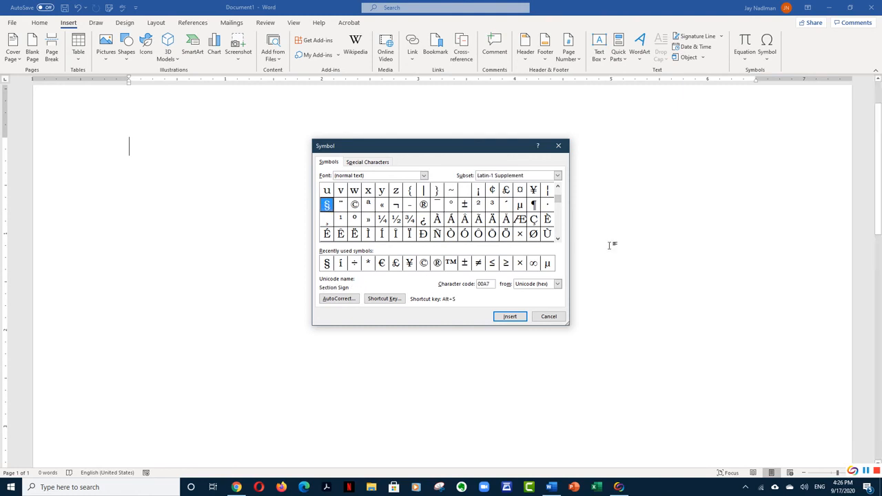
{"action": "left_click", "coordinate": [510, 317]}
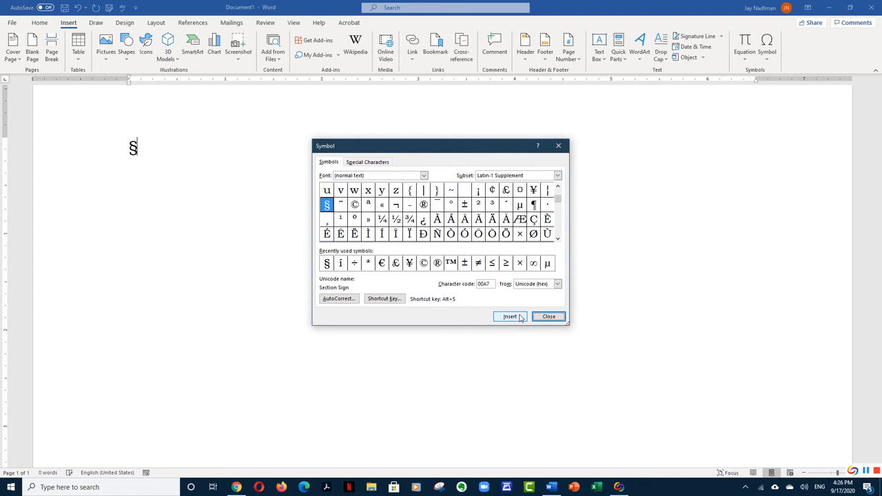
{"action": "left_click", "coordinate": [548, 316]}
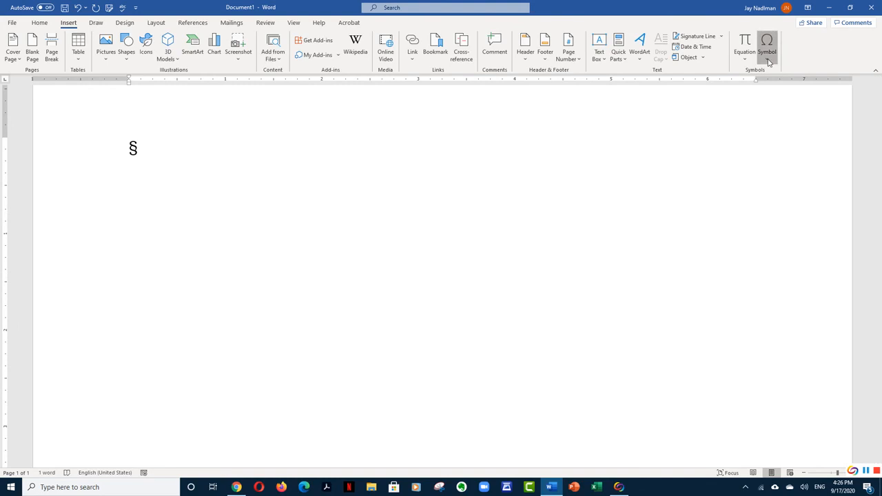
{"action": "left_click", "coordinate": [767, 46]}
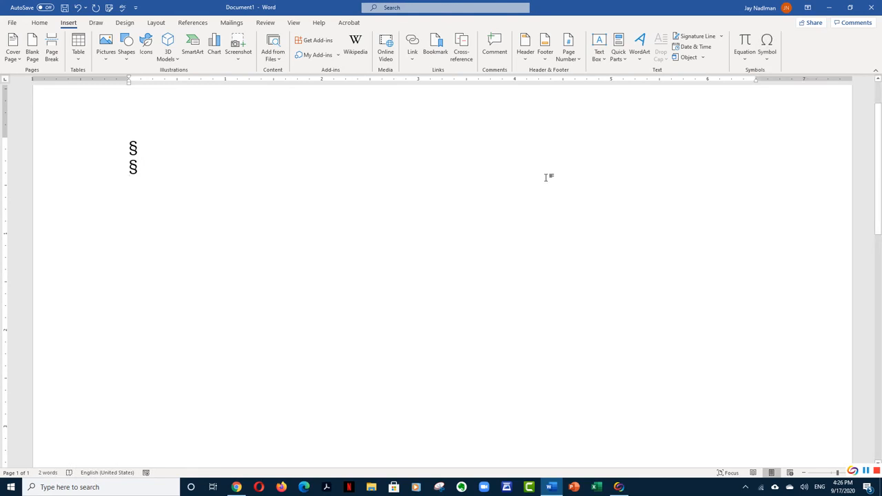
{"action": "mouse_move", "coordinate": [541, 171]}
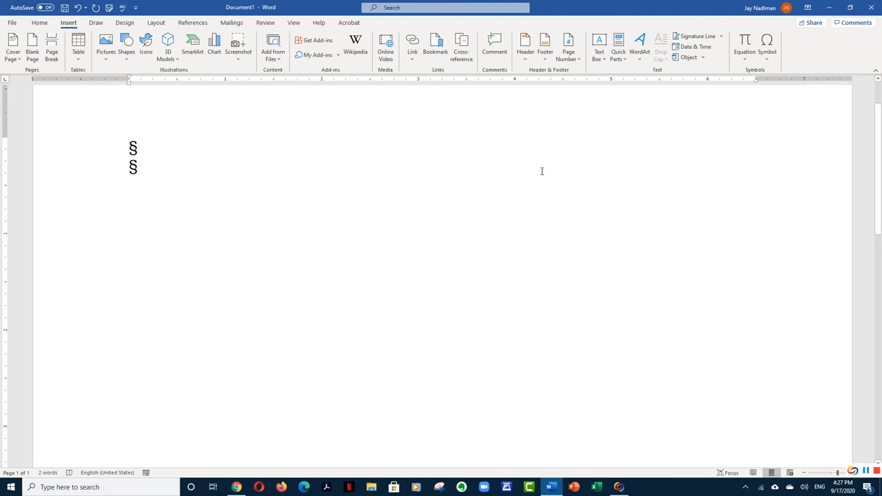
{"action": "key", "text": "enter"}
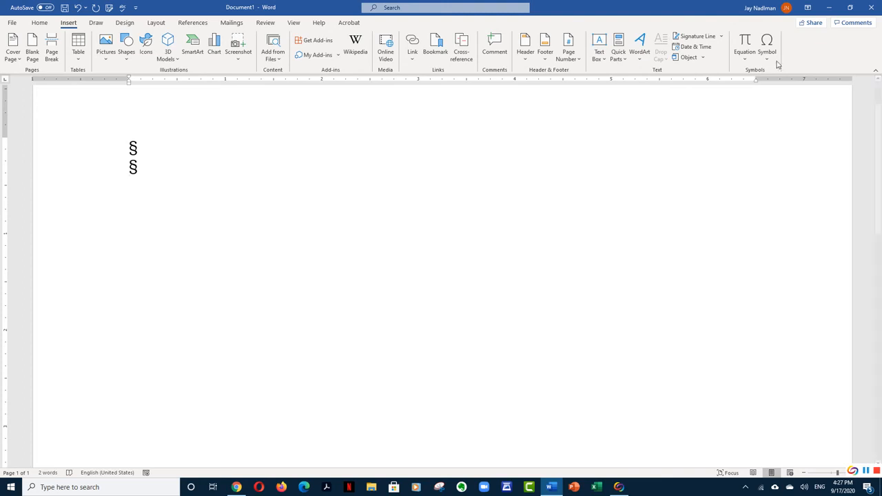
Reopen More Symbols and open Shortcut Key settings for the § section sign
{"action": "left_click", "coordinate": [767, 43]}
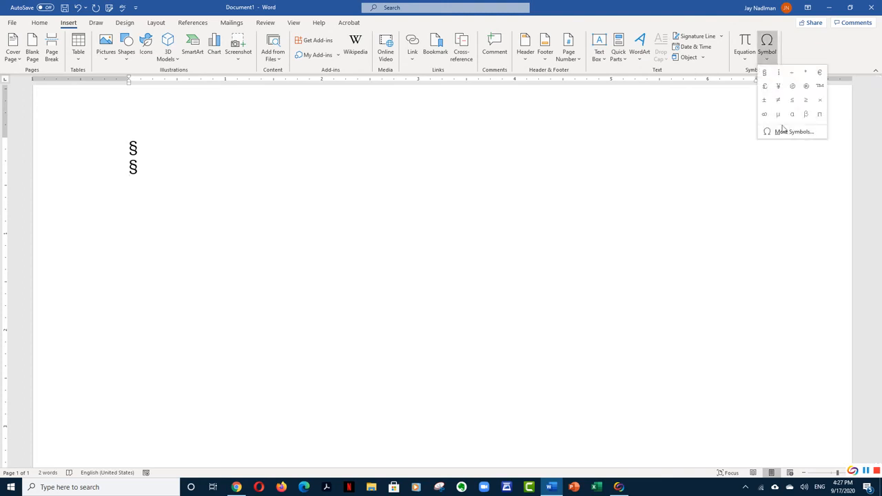
{"action": "left_click", "coordinate": [794, 132]}
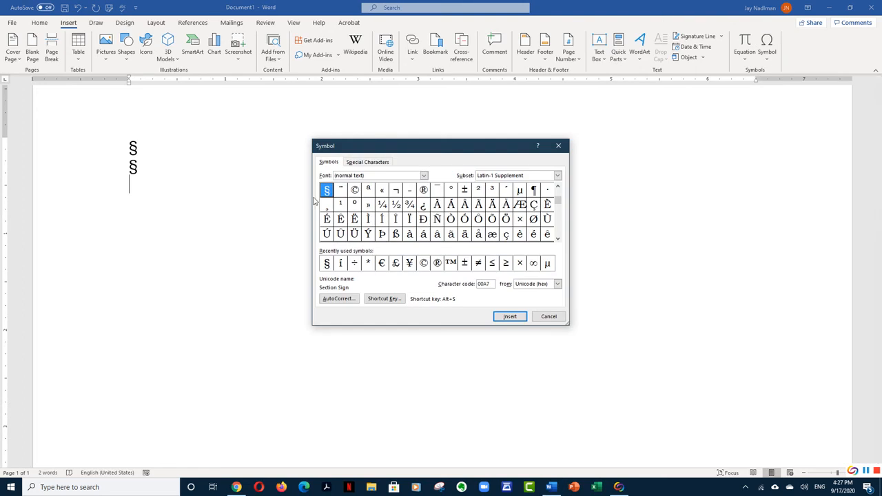
{"action": "mouse_move", "coordinate": [329, 195]}
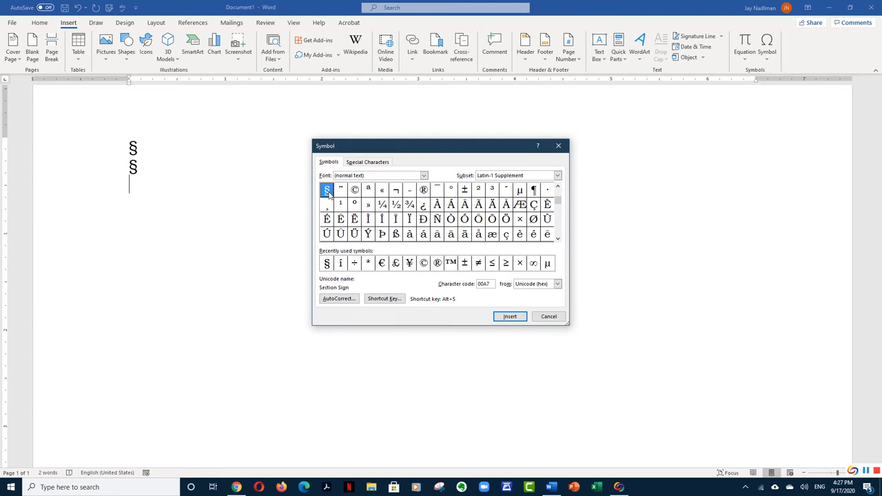
{"action": "mouse_move", "coordinate": [400, 294]}
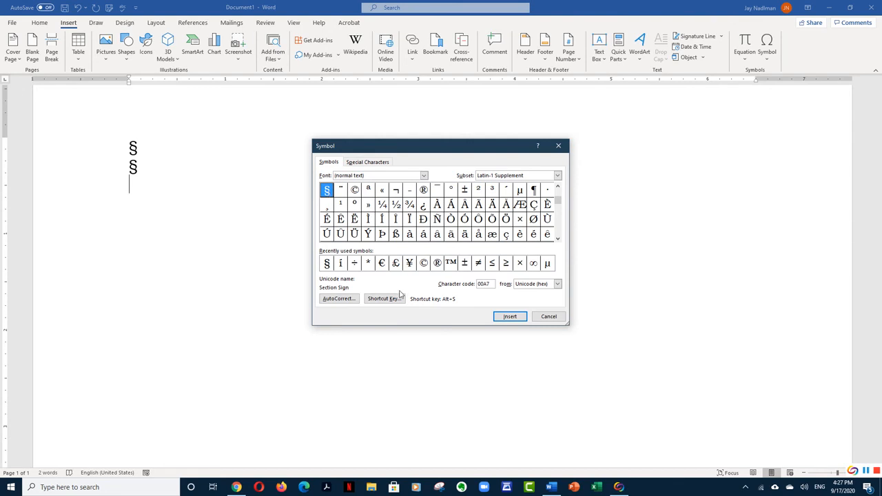
{"action": "left_click", "coordinate": [384, 298]}
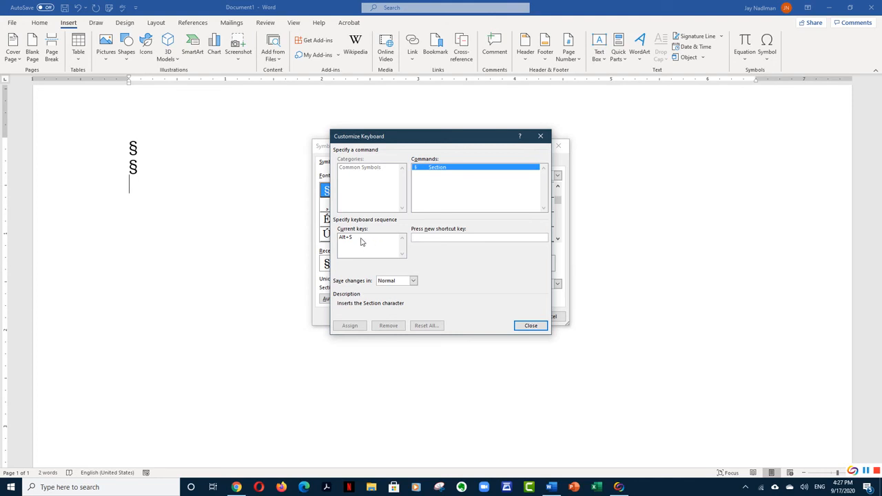
Assign Alt+S as the section sign's shortcut and close Customize Keyboard
{"action": "left_click", "coordinate": [479, 237]}
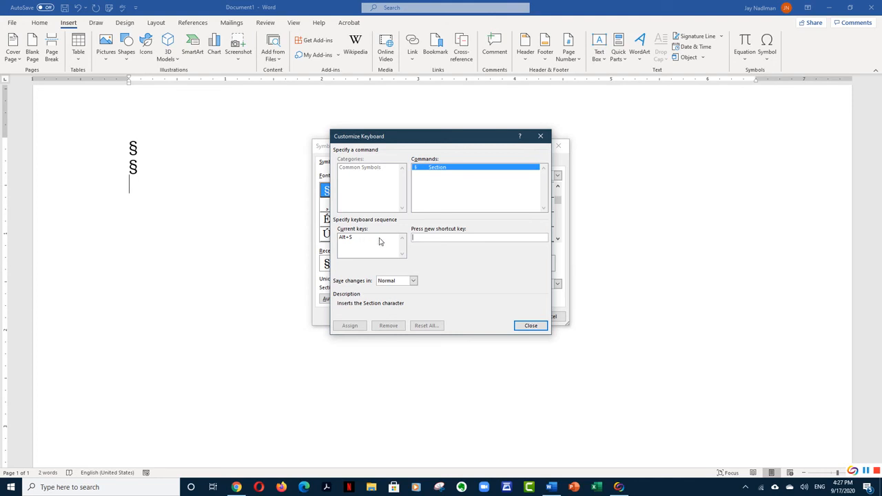
{"action": "mouse_move", "coordinate": [362, 240]}
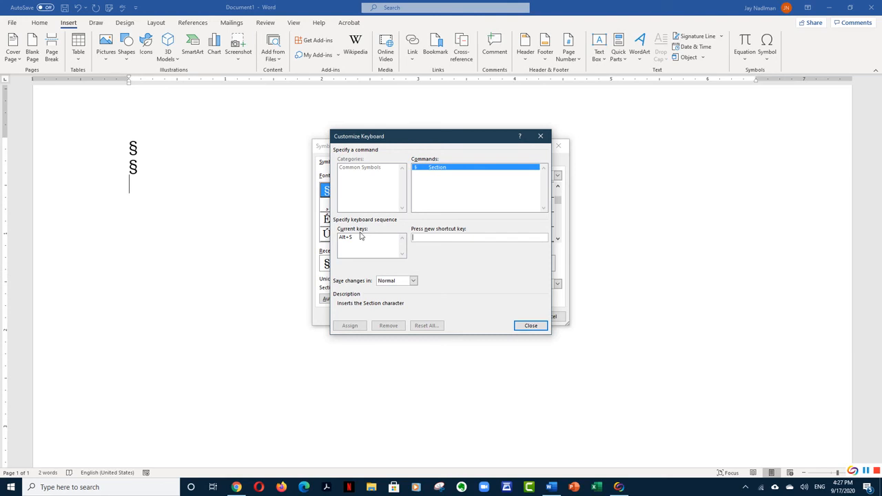
{"action": "type", "text": "Alt+S"}
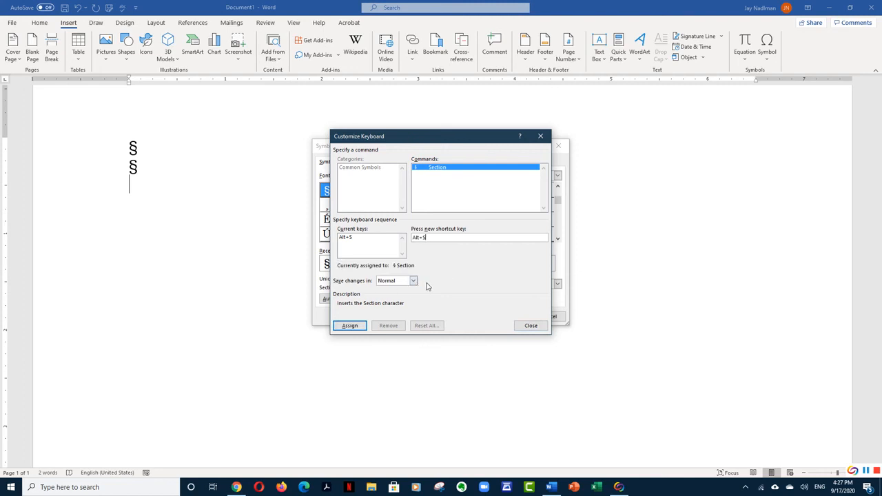
{"action": "mouse_move", "coordinate": [365, 315]}
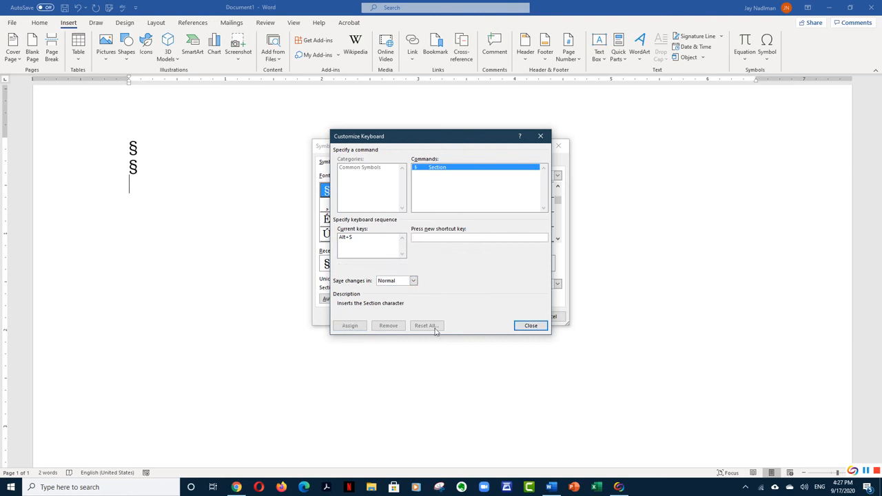
{"action": "left_click", "coordinate": [531, 326]}
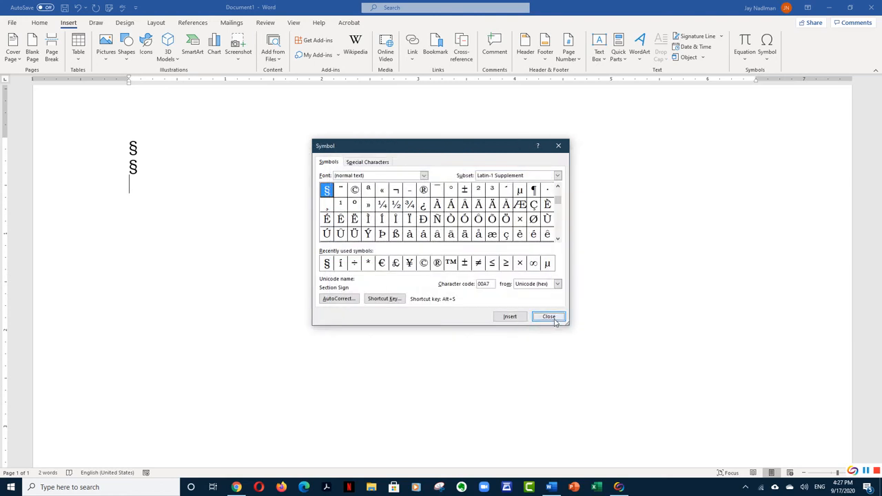
Close the Symbol dialog, returning to the document
{"action": "left_click", "coordinate": [548, 316]}
{"action": "type", "text": "§§§"}
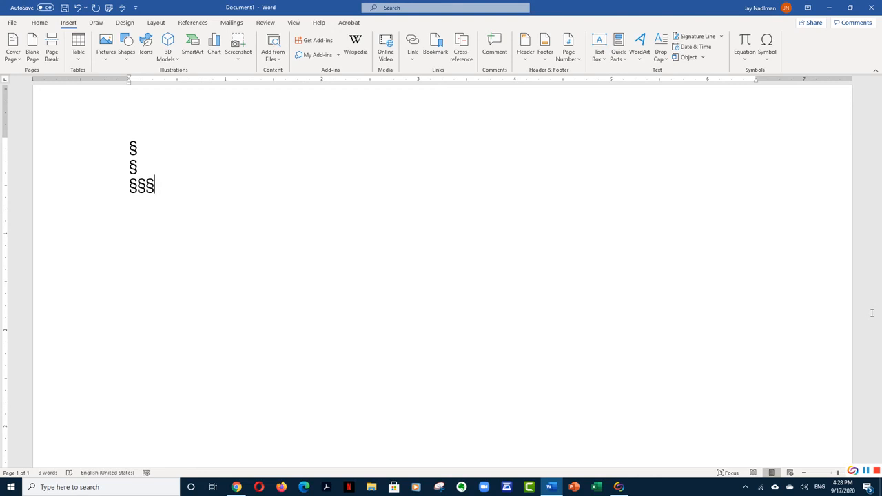
Reopen Symbol > More Symbols, now browsing the Box Drawing set
{"action": "left_click", "coordinate": [767, 44]}
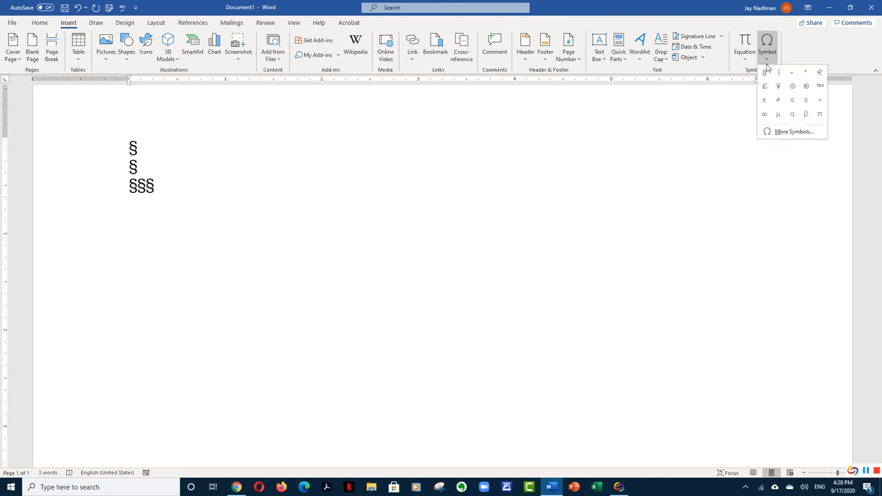
{"action": "left_click", "coordinate": [793, 131]}
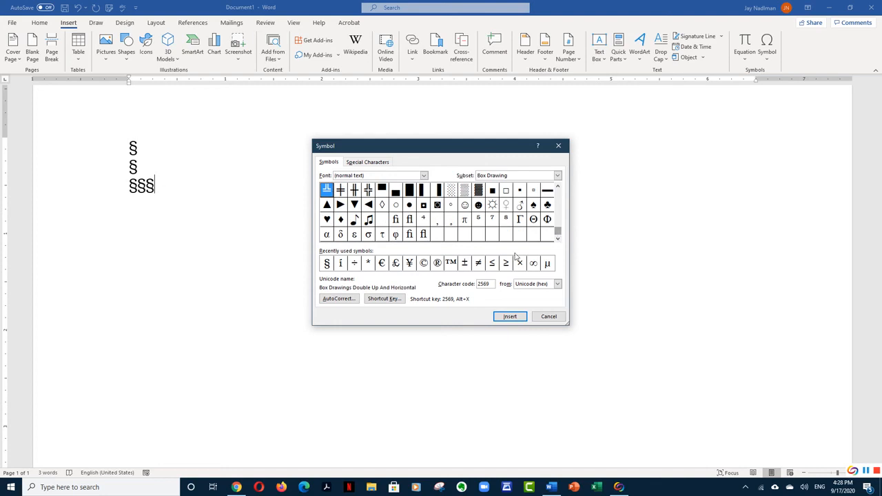
{"action": "mouse_move", "coordinate": [464, 274]}
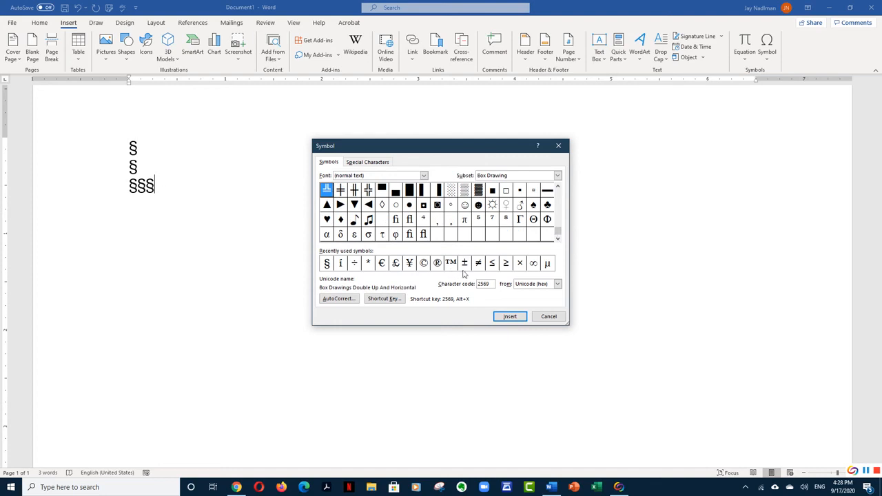
{"action": "mouse_move", "coordinate": [464, 272]}
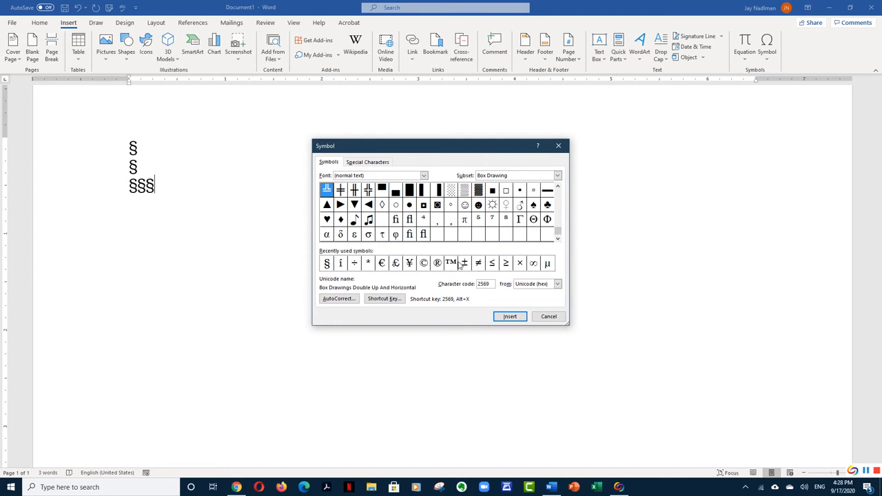
{"action": "mouse_move", "coordinate": [460, 265]}
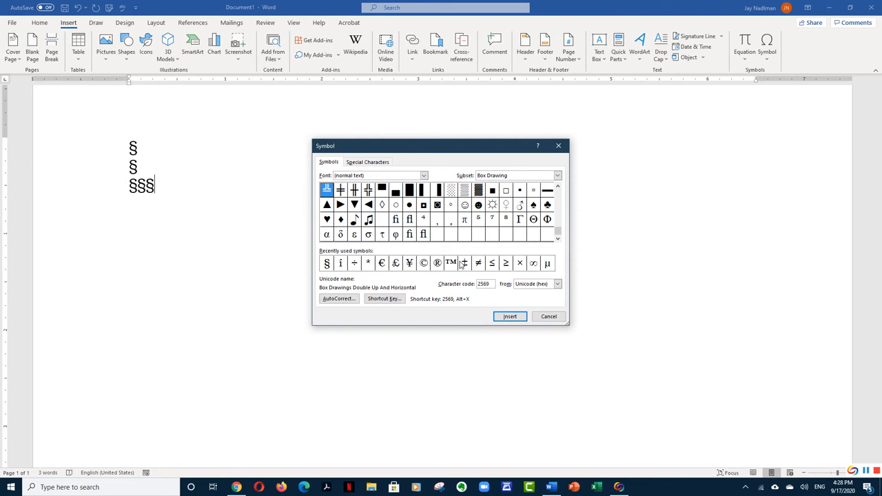